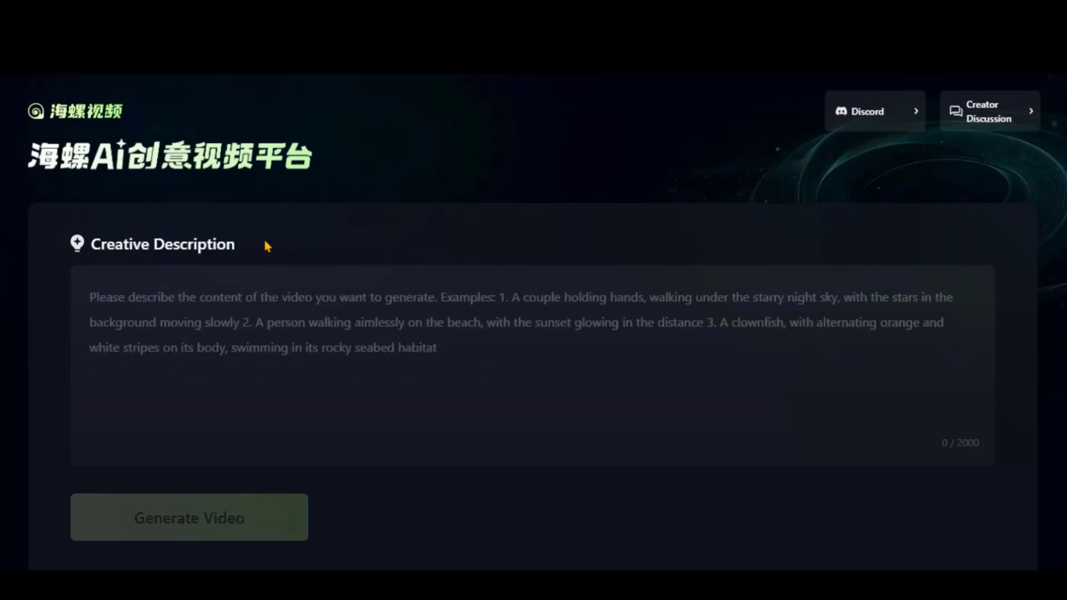
# Describe a determined young hero on a mountain at sunrise, wind through their hair, and generate the clip
pyautogui.click(866, 111)
pyautogui.write('A')
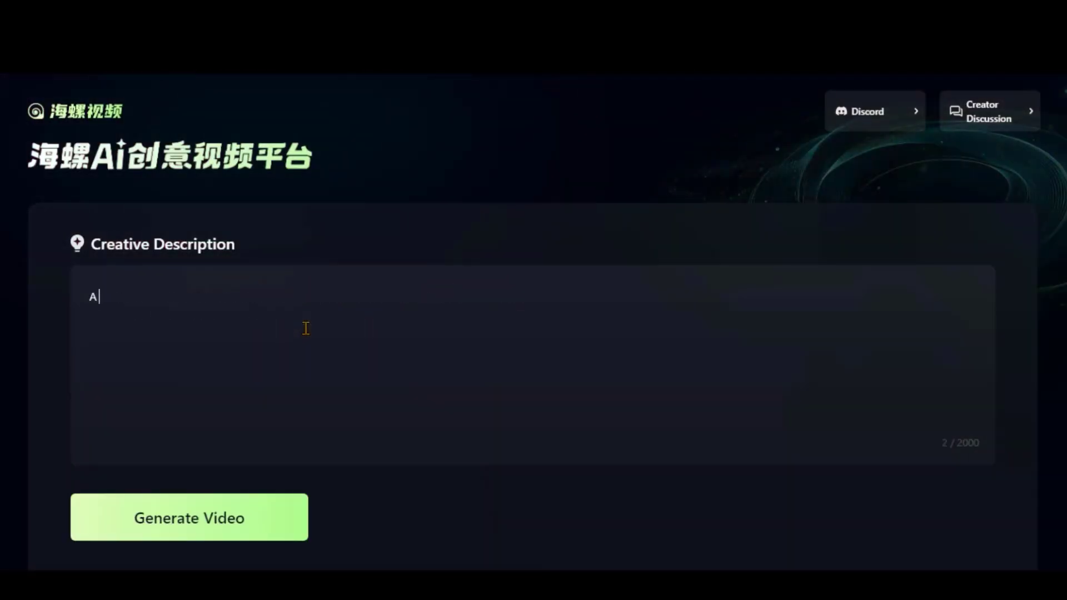
pyautogui.write('determined young hero stands atop a')
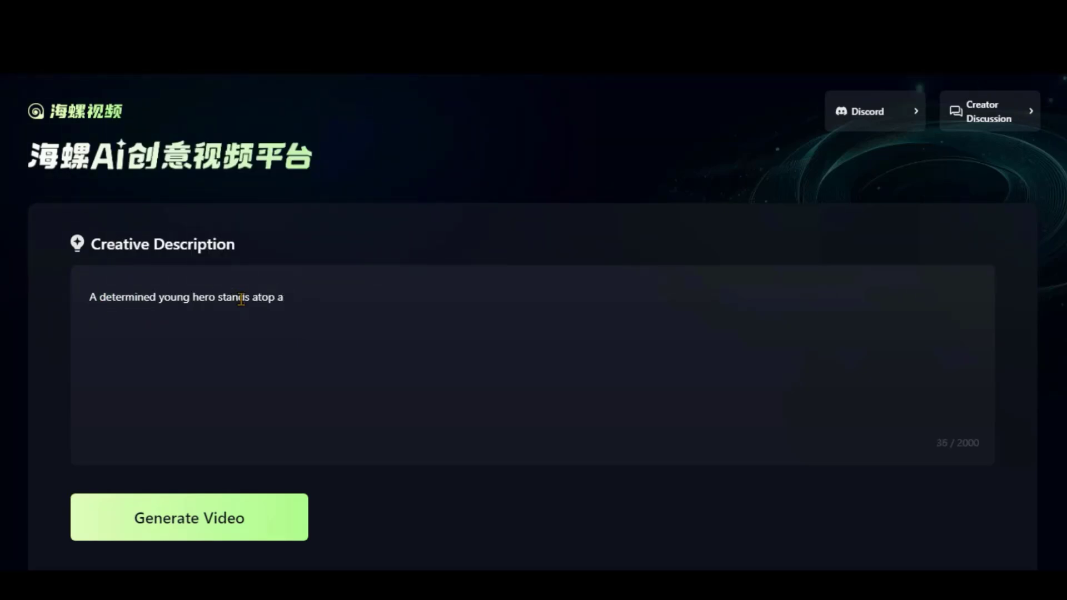
pyautogui.write('mountain at sunrise, wind blowing')
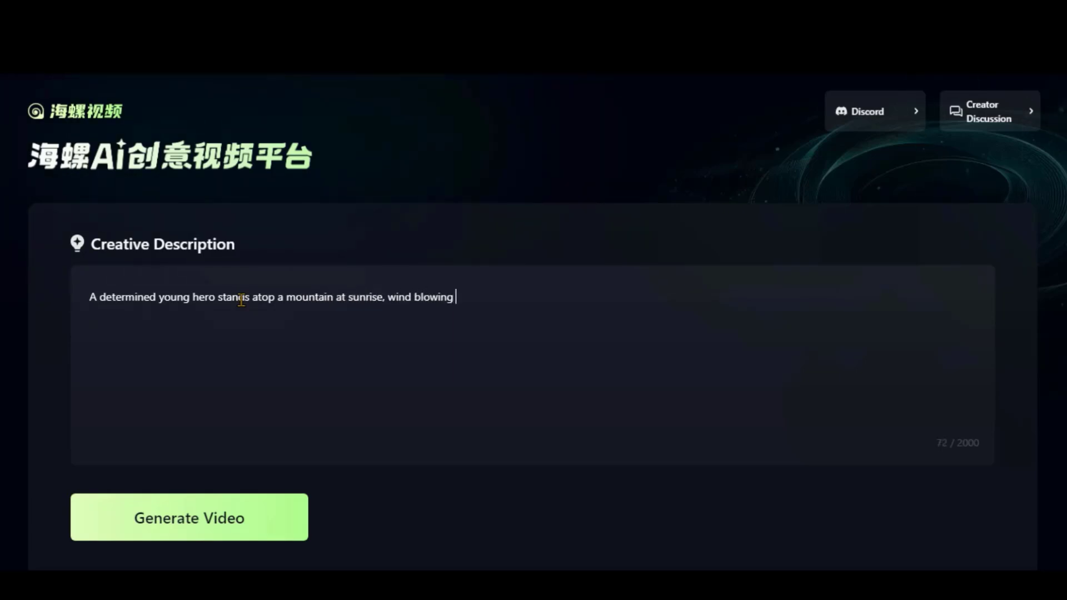
pyautogui.write('through their hair.')
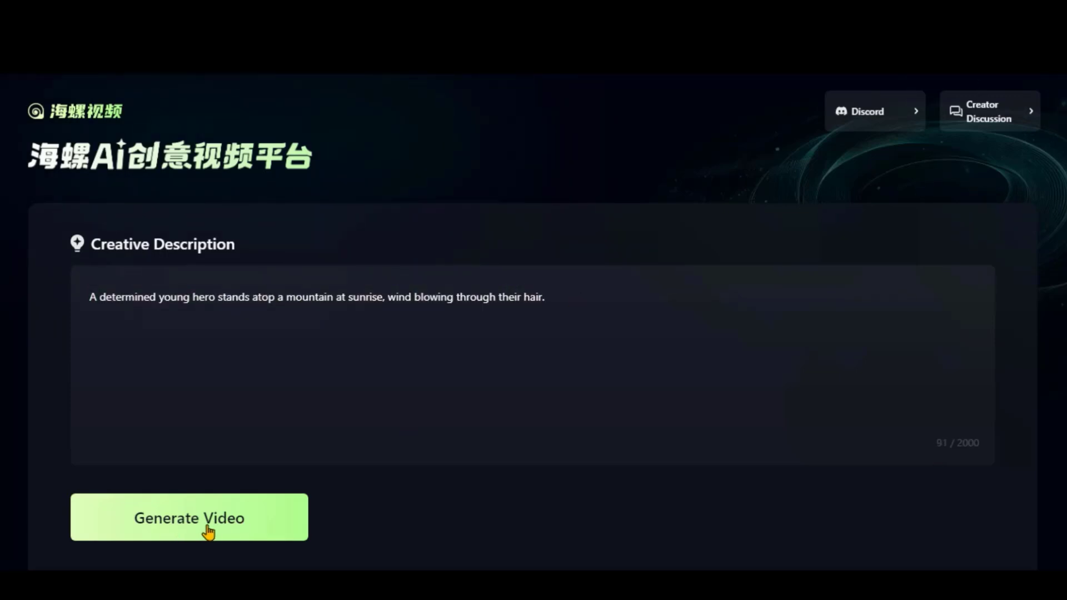
pyautogui.click(189, 517)
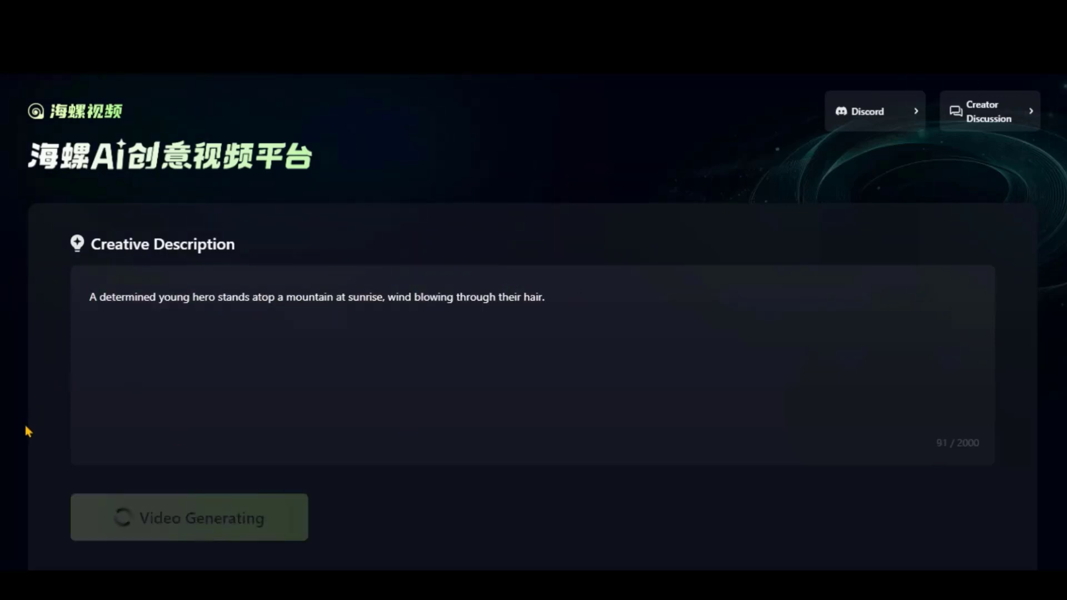
pyautogui.moveTo(10, 511)
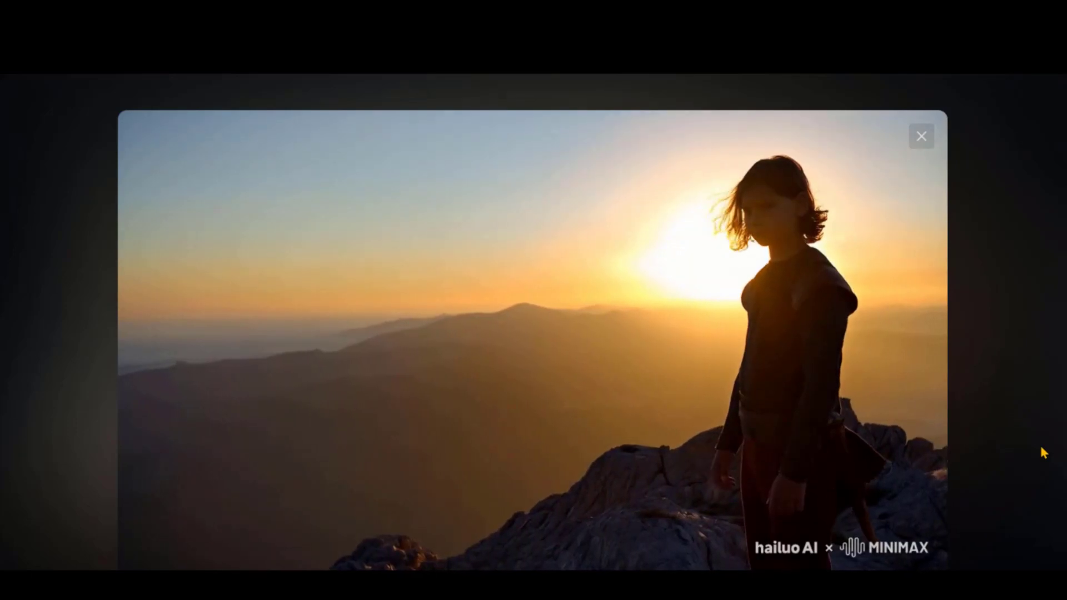
pyautogui.click(921, 135)
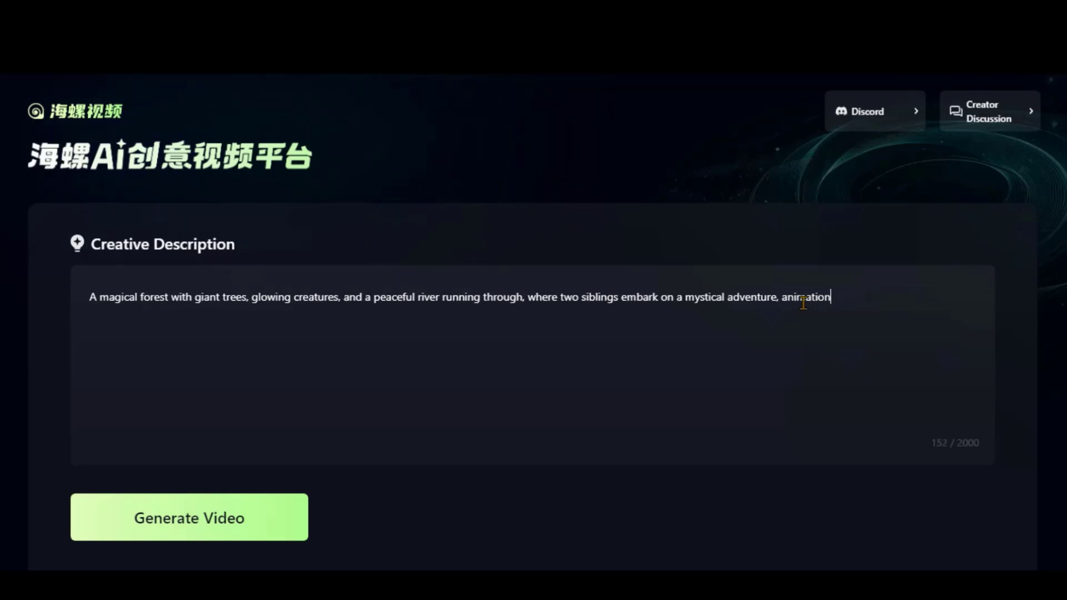
# Finish the magical forest prompt with 'style.' and generate it, then generate the wasteland prompt
pyautogui.write('style.')
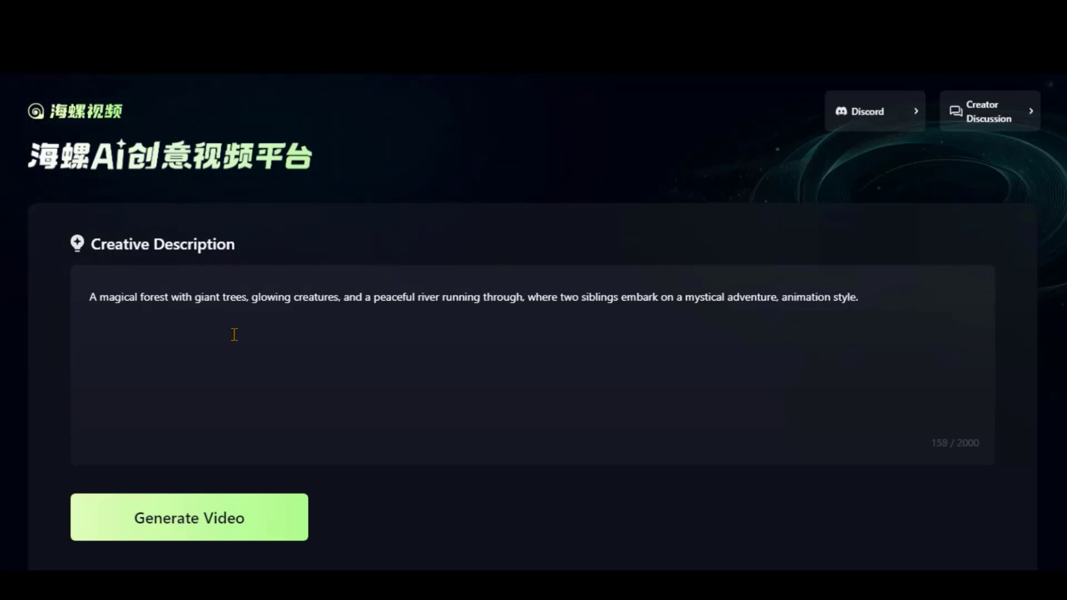
pyautogui.click(189, 517)
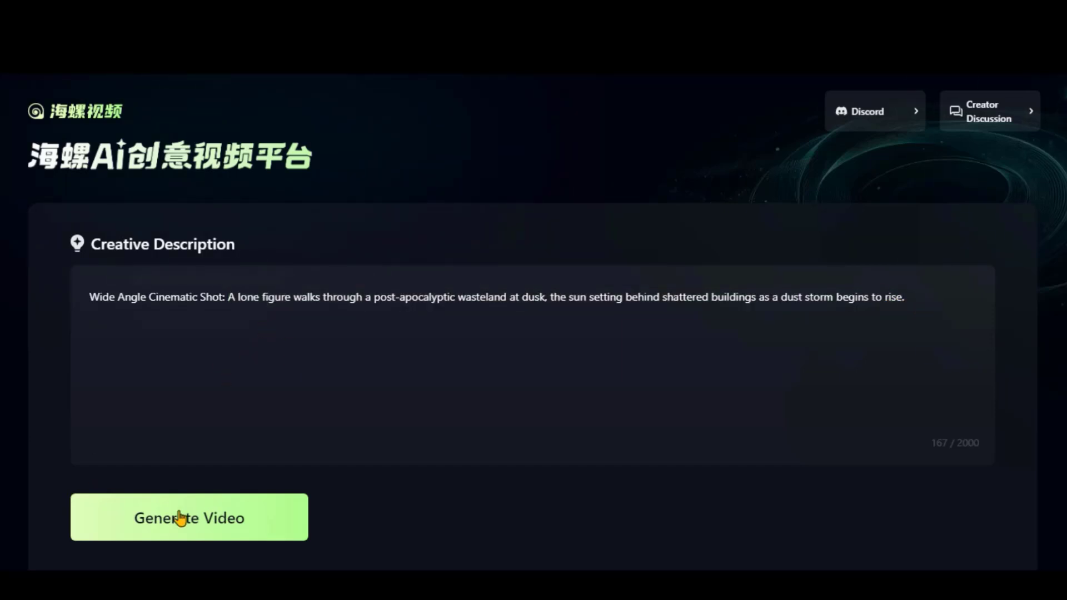
pyautogui.click(189, 517)
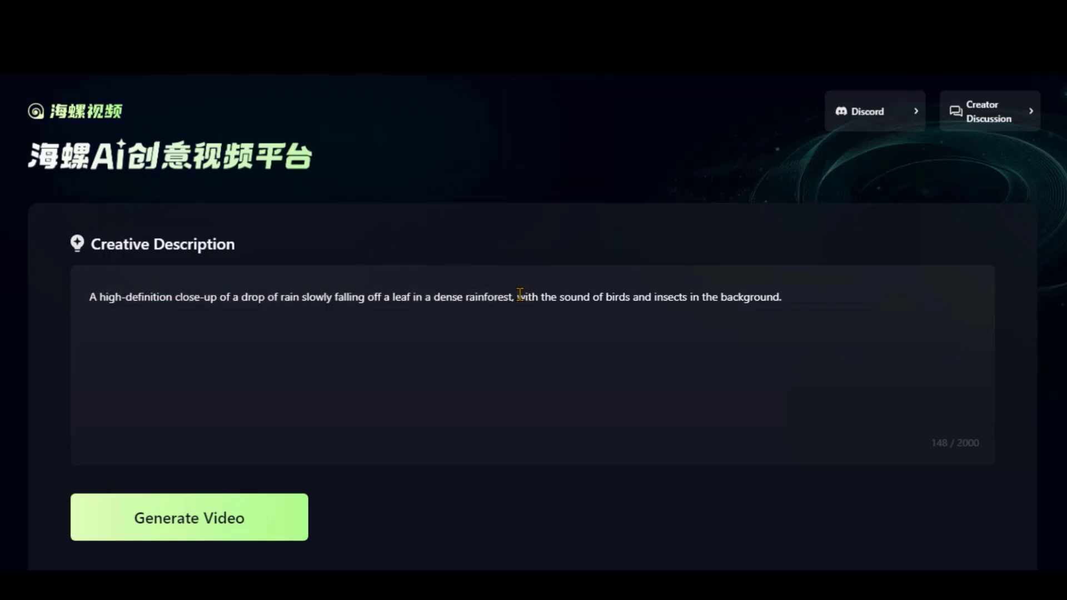
# Replace the birds-and-insects clause with 'cinematic style.' and generate the rainforest raindrop clip
pyautogui.moveTo(519, 297); pyautogui.dragTo(782, 298)
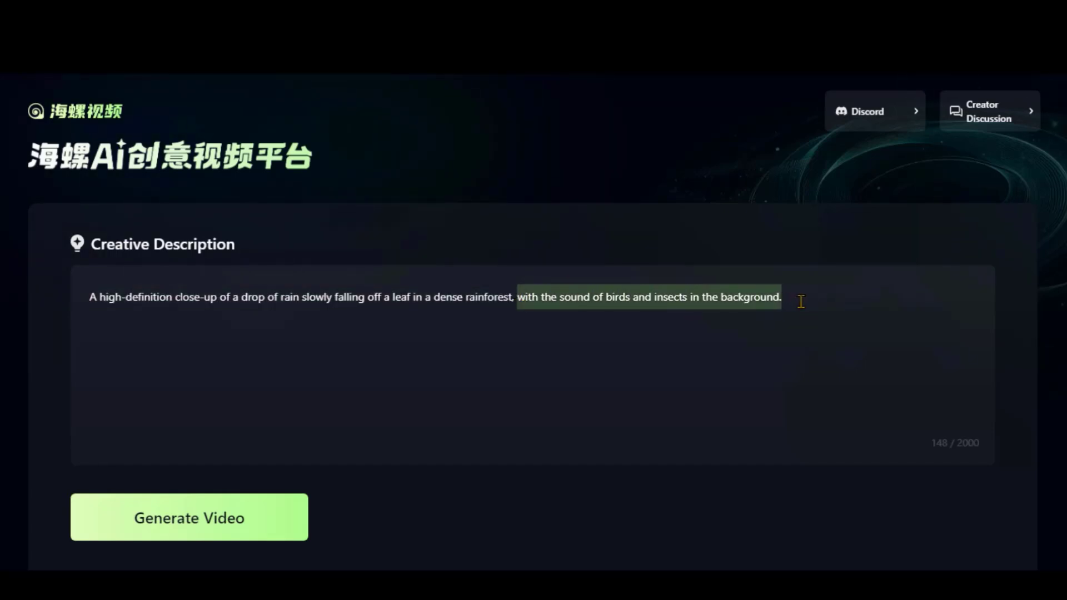
pyautogui.write('cinematic styl')
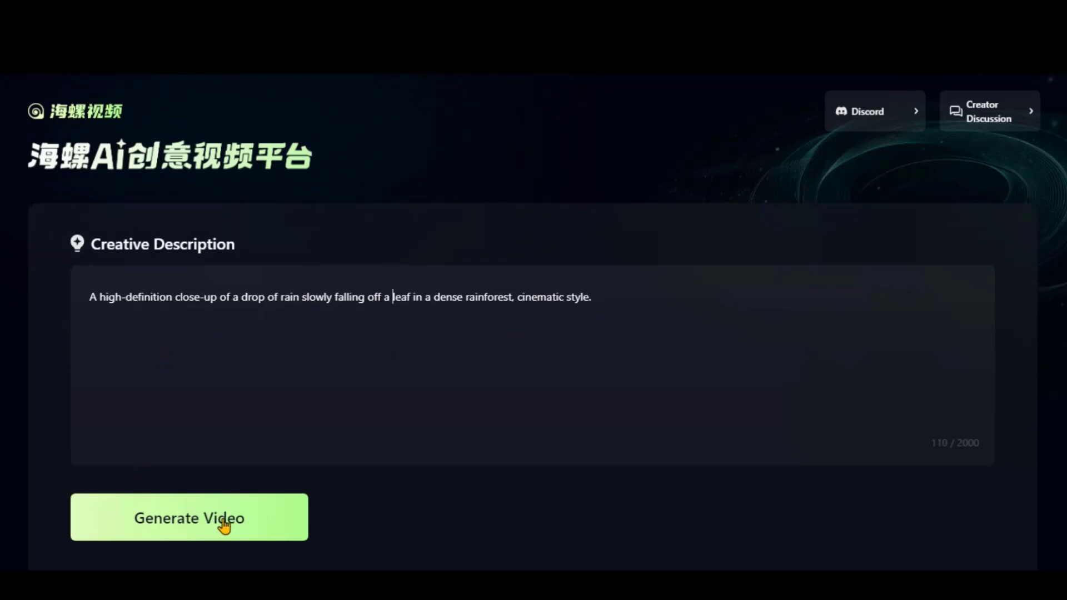
pyautogui.click(189, 518)
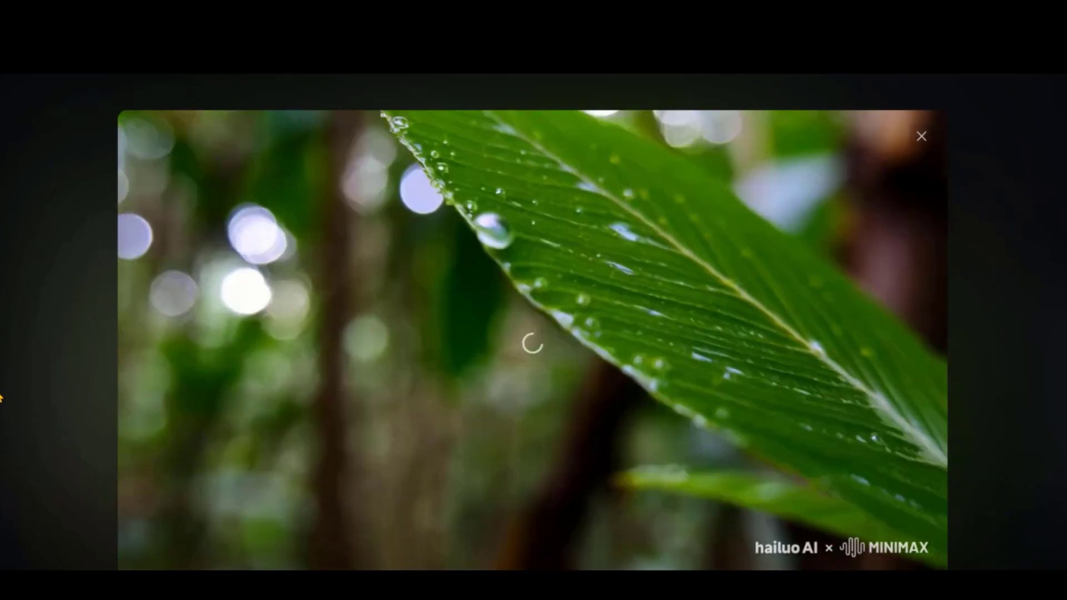
pyautogui.click(922, 135)
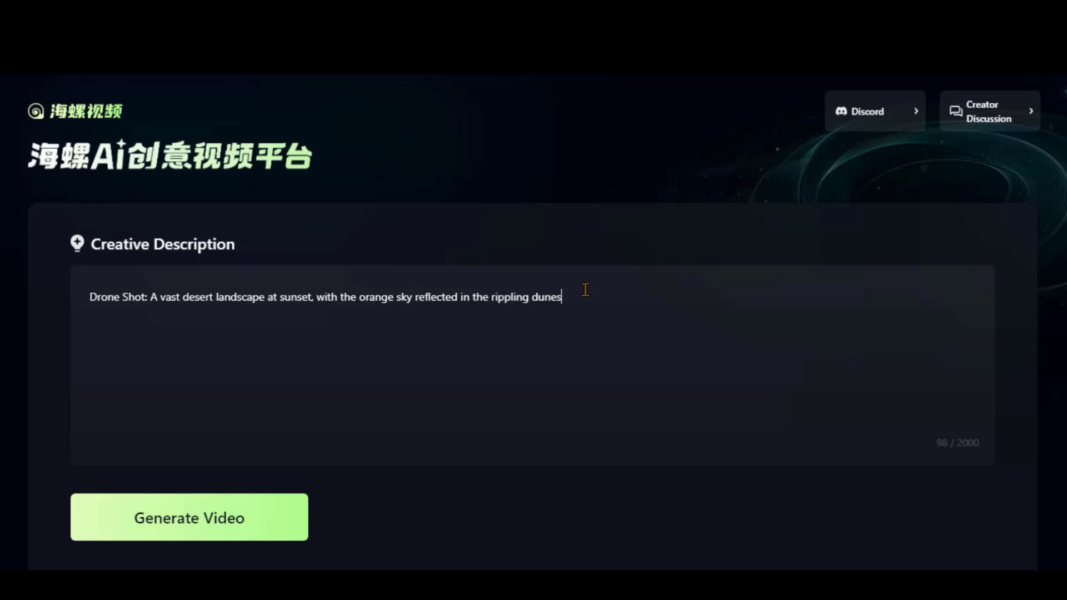
# Generate the desert drone prompt, then the superhero street prompt with 'landing' inserted
pyautogui.click(189, 519)
pyautogui.write('dc marvel style, a super hero in the middle of the street, lightning in the background, low-angle dolly in shot')
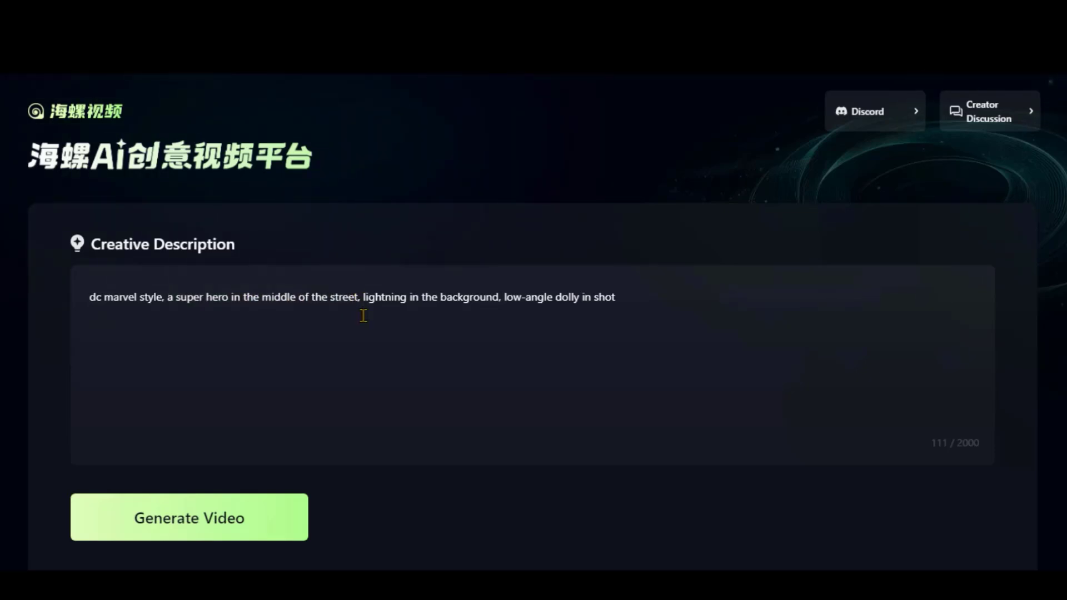
pyautogui.write('landing')
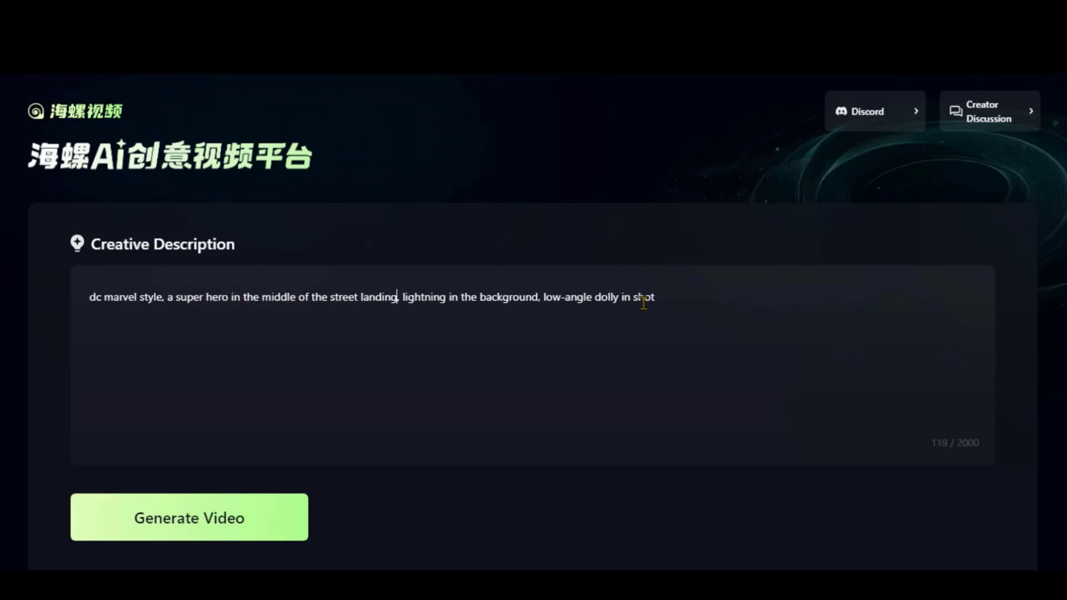
pyautogui.click(189, 517)
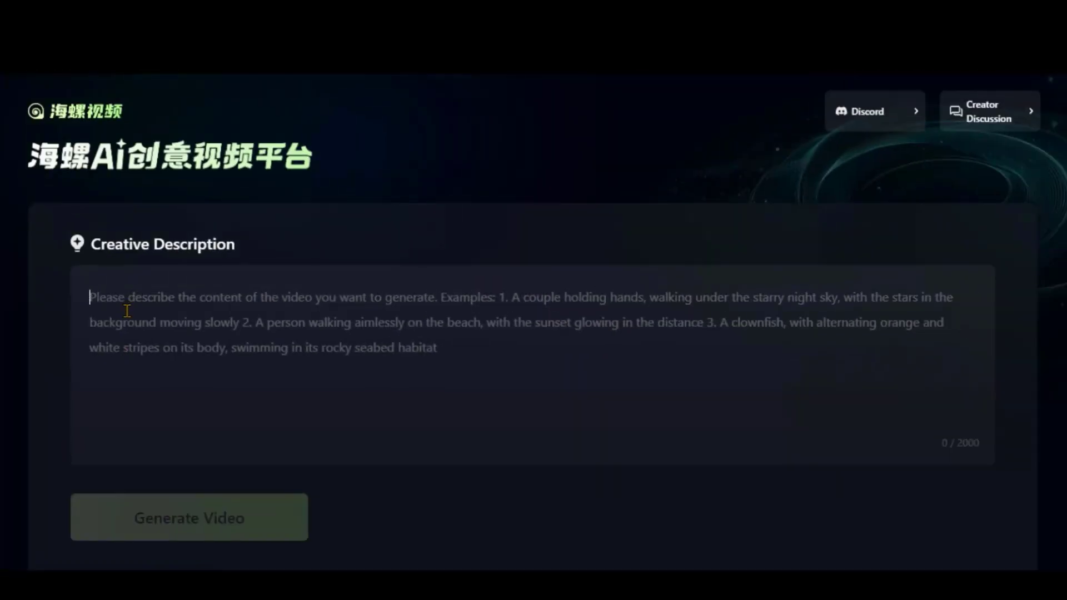
# Enter a serene village prompt, replace it with the Pixar puppy living-room prompt and select its text
pyautogui.write('A serene village nestled between lush green hills, bathed in the warm golden light of the early morning. Small houses with wooden structures and moss-covered roofs are surrounded by colorful flower gardens. The distant mountains are kissed by mist. Studio Ghibli Style animation.')
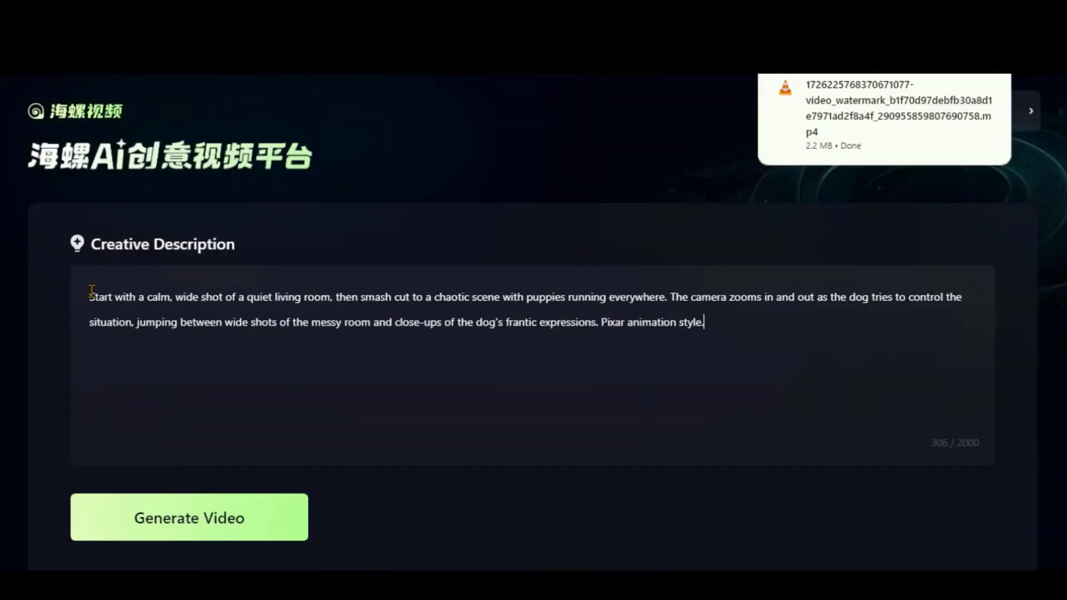
pyautogui.moveTo(90, 296); pyautogui.dragTo(329, 297)
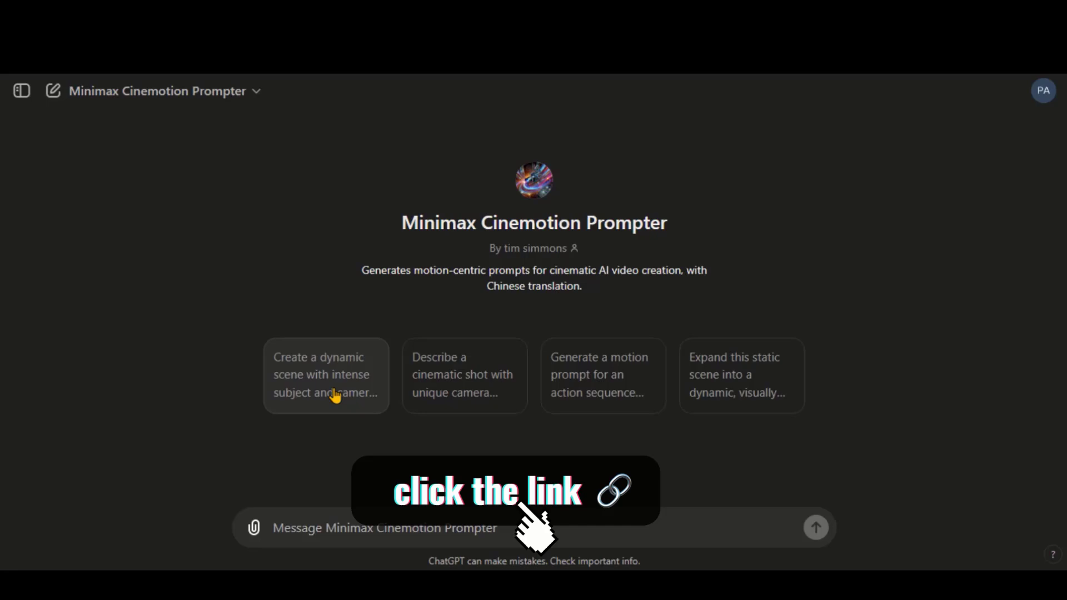
# Use the 'Create a dynamic scene' starter, then request a close-up of a young man with tearful face
pyautogui.click(325, 375)
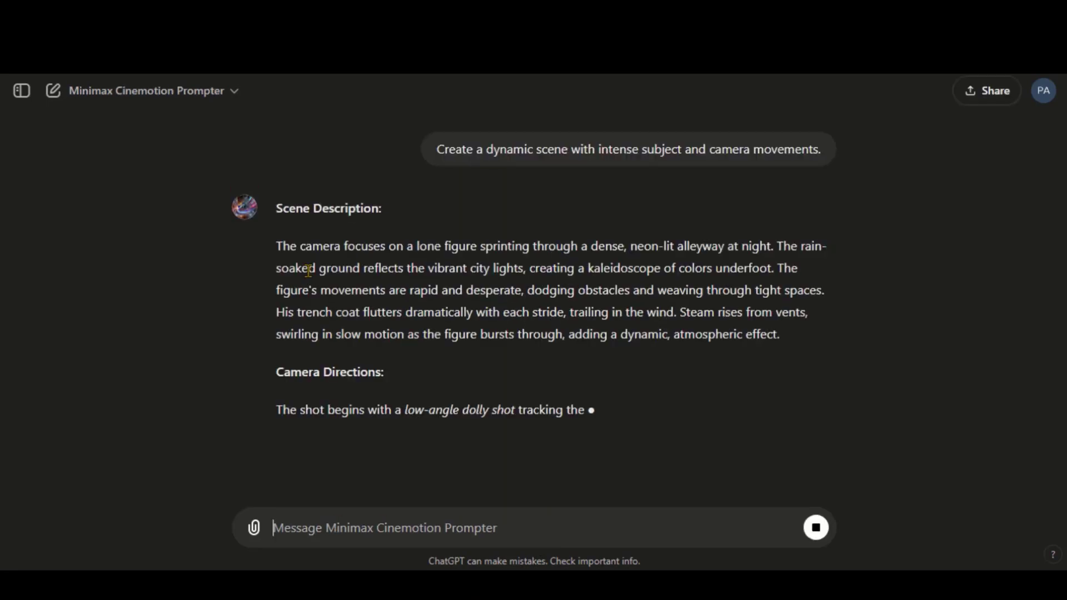
pyautogui.scroll(-3)
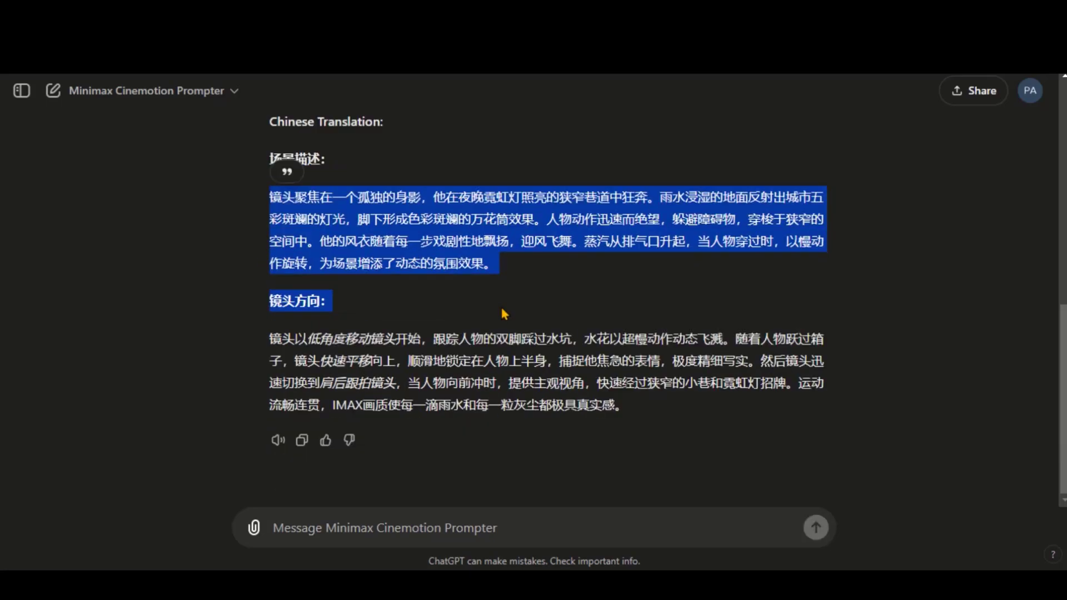
pyautogui.write('Create a close up shot of a young man')
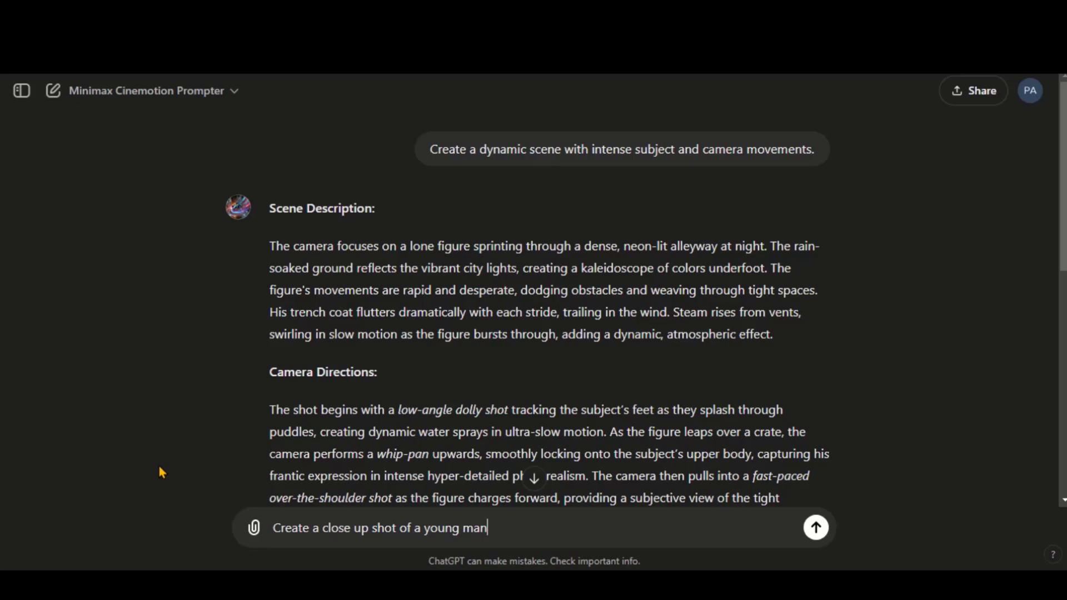
pyautogui.write('with tearful face.')
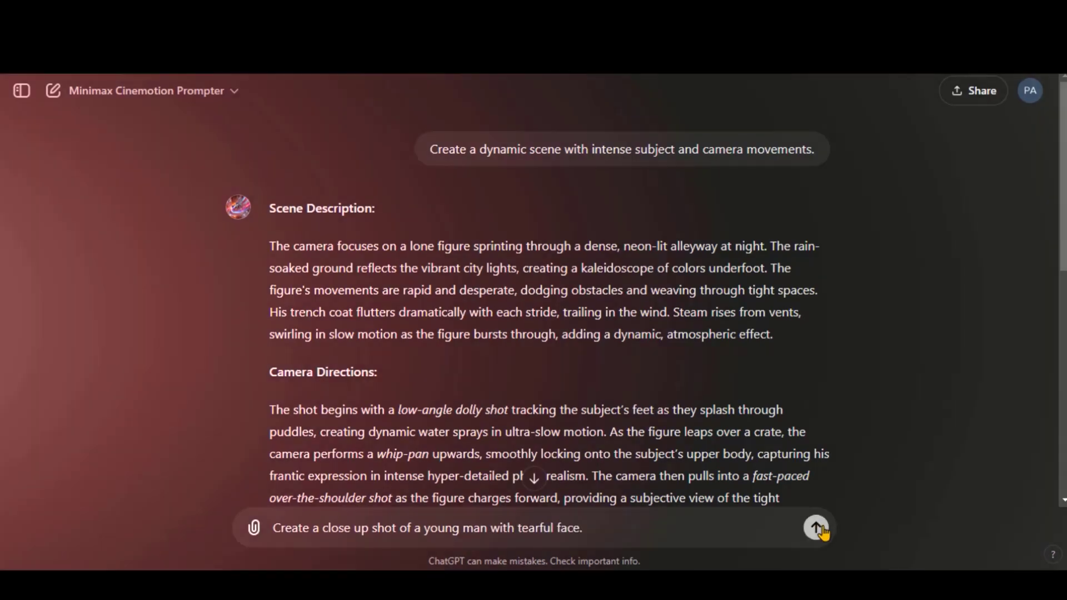
pyautogui.click(815, 527)
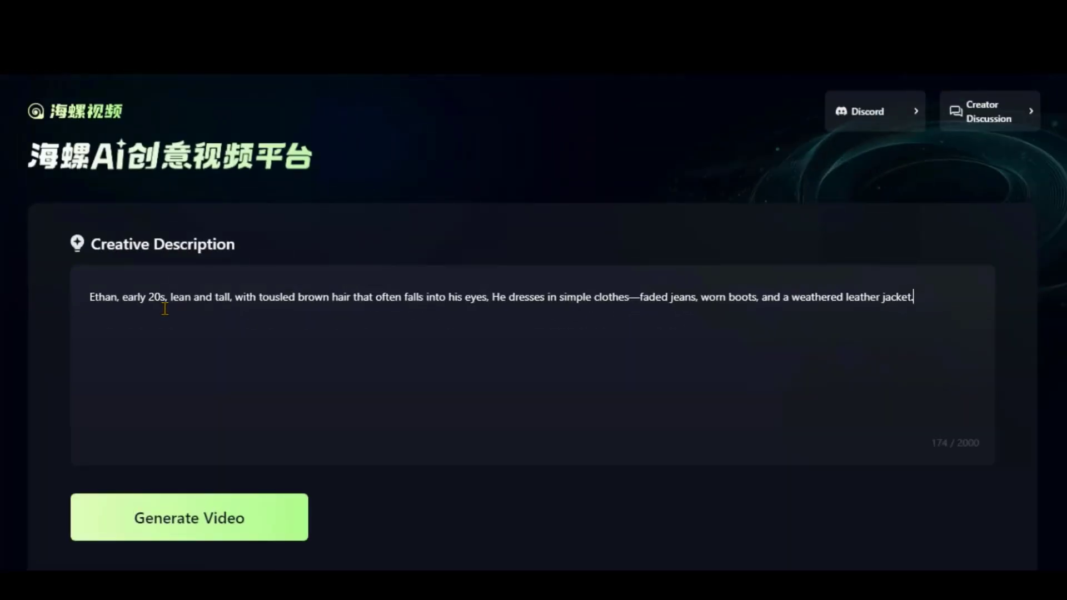
# Append a sentence where the camera tracks left revealing Ethan alone on the sidewalk, and generate
pyautogui.doubleClick(102, 298)
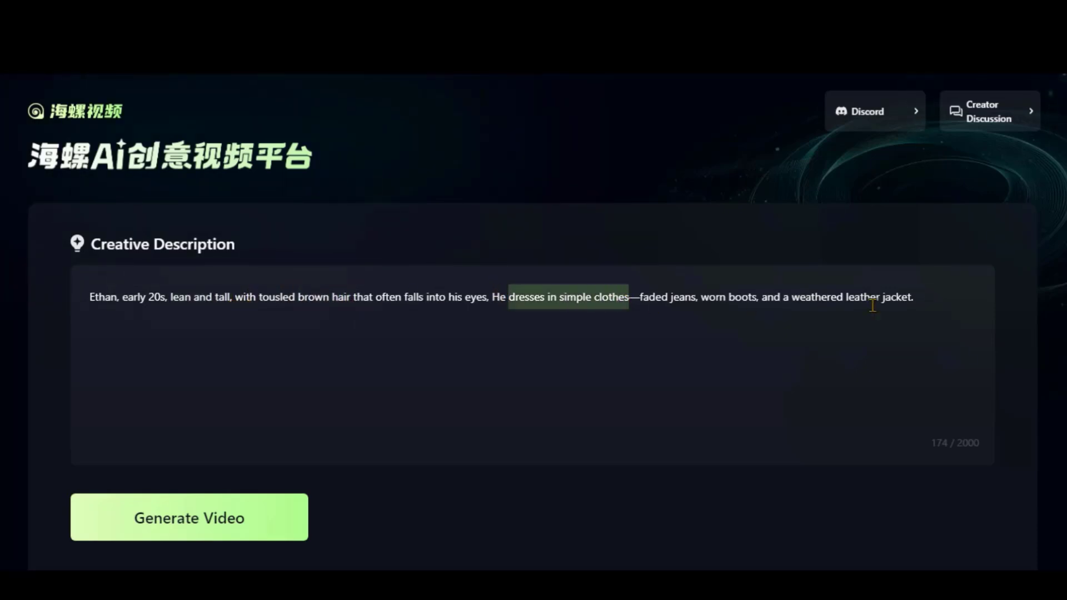
pyautogui.write('The camera slowly tracks left, revealing Ethan standing alone at the edge of the sidewalk, looking down the road as if waiting for something.')
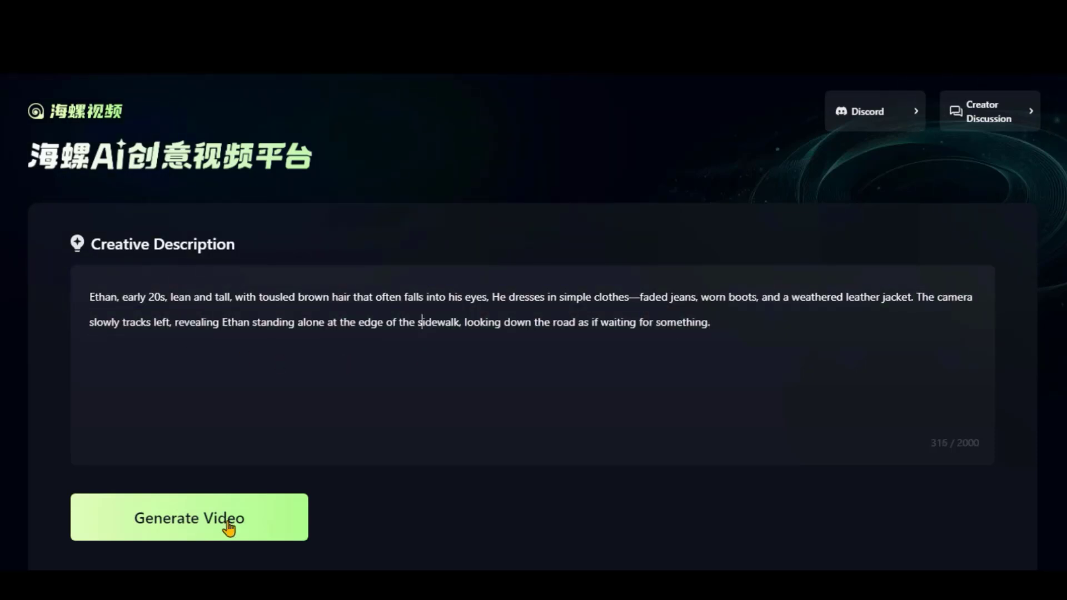
pyautogui.click(189, 517)
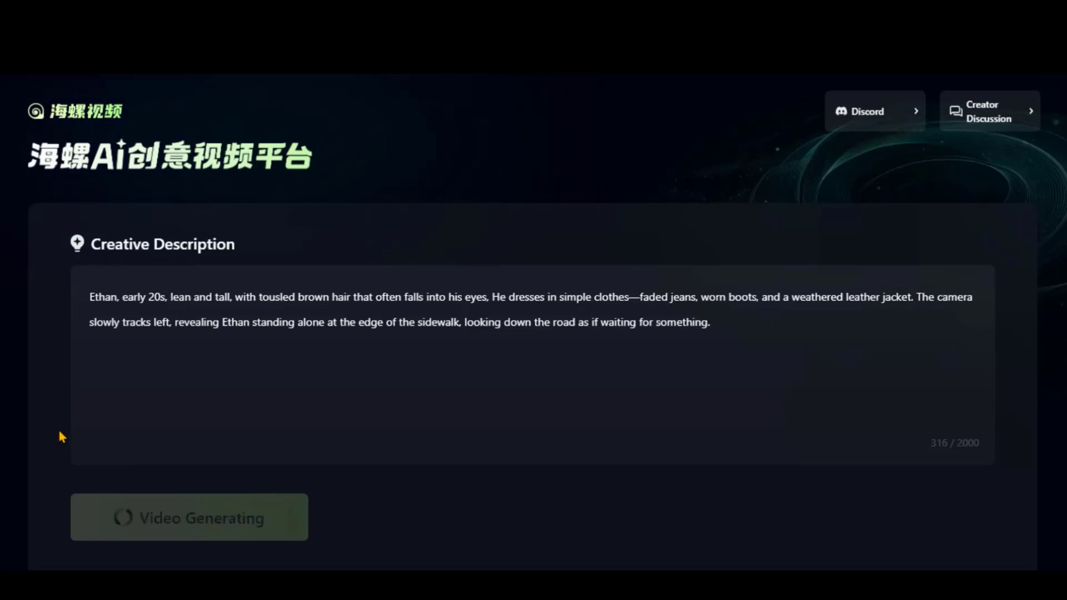
# Swap the tracking sentence for Ethan approaching the fogged coffee shop and generate again
pyautogui.moveTo(915, 297); pyautogui.dragTo(708, 322)
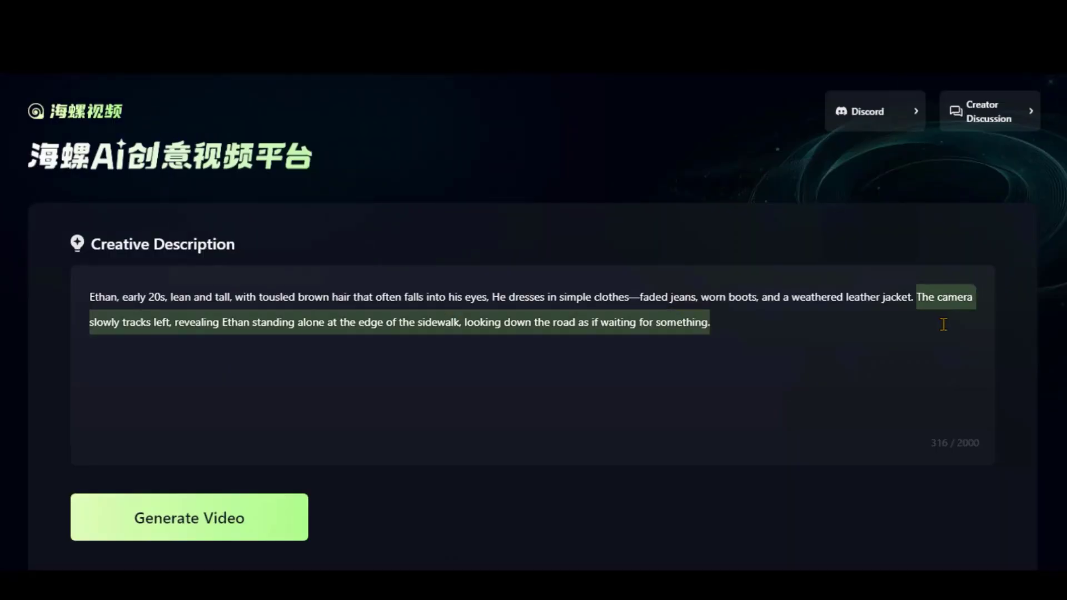
pyautogui.press('Delete')
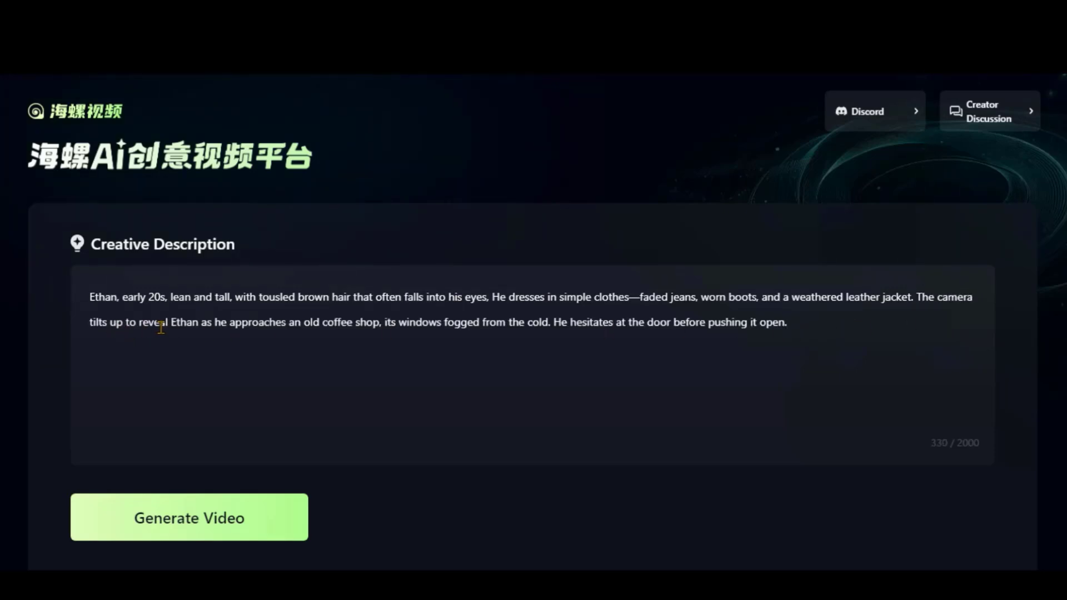
pyautogui.click(189, 517)
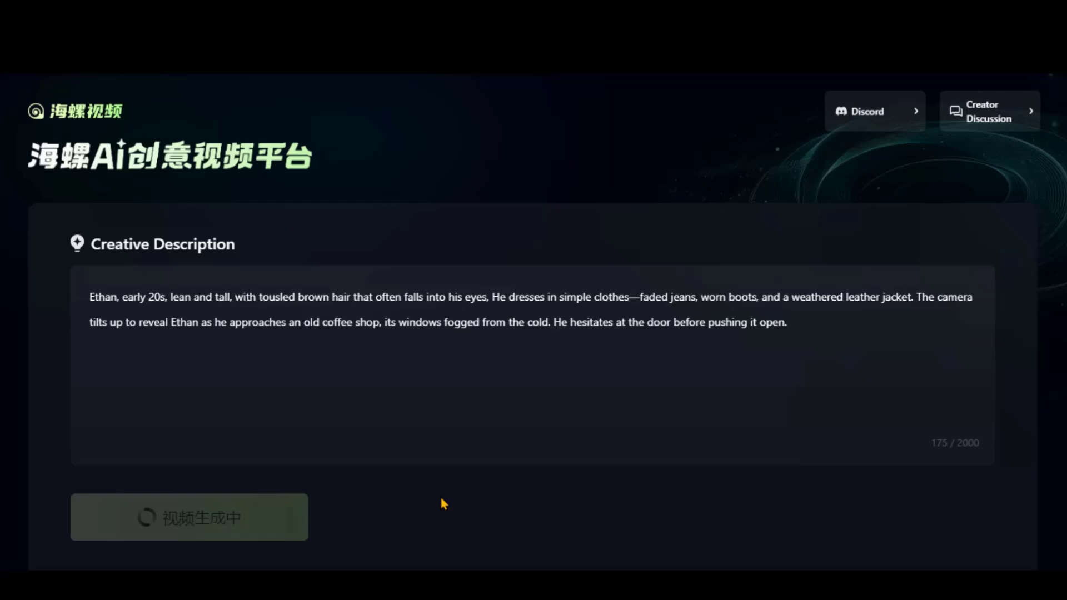